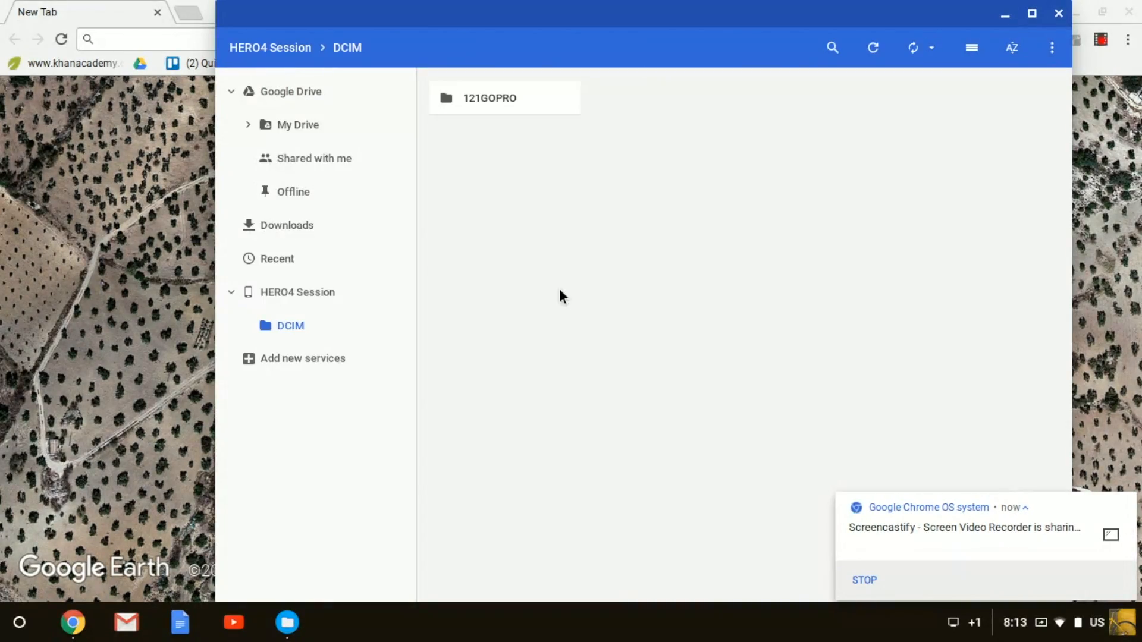
- Check camera backup to Drive, enter the 121GOPRO folder, and preview GOPR6710.MP4 briefly
{"action": "left_click", "coordinate": [913, 48]}
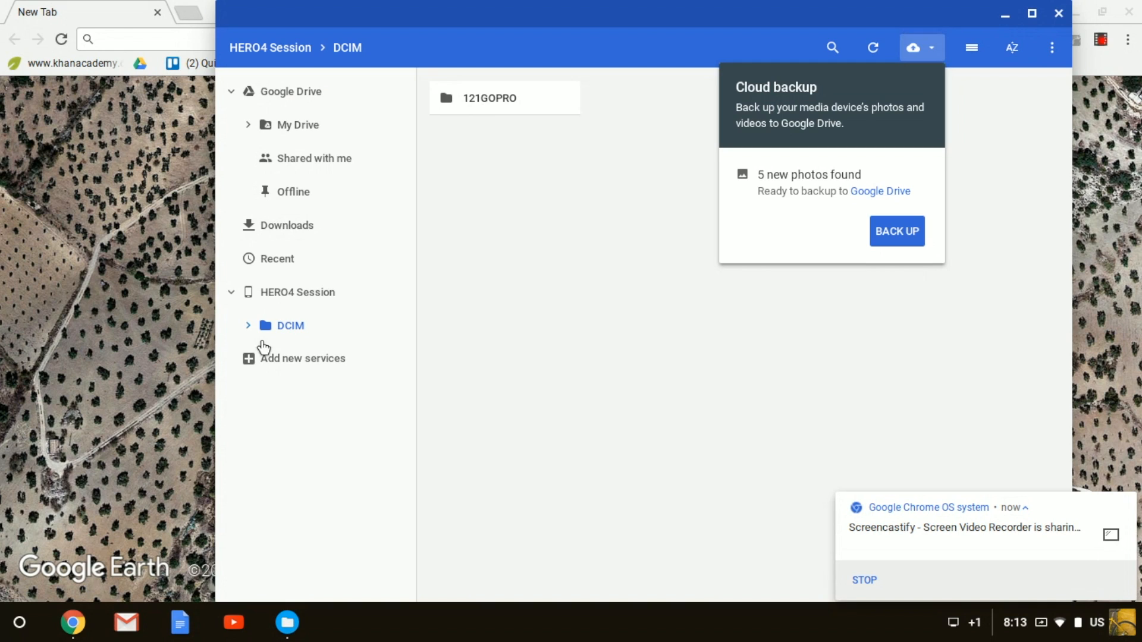
{"action": "mouse_move", "coordinate": [482, 112]}
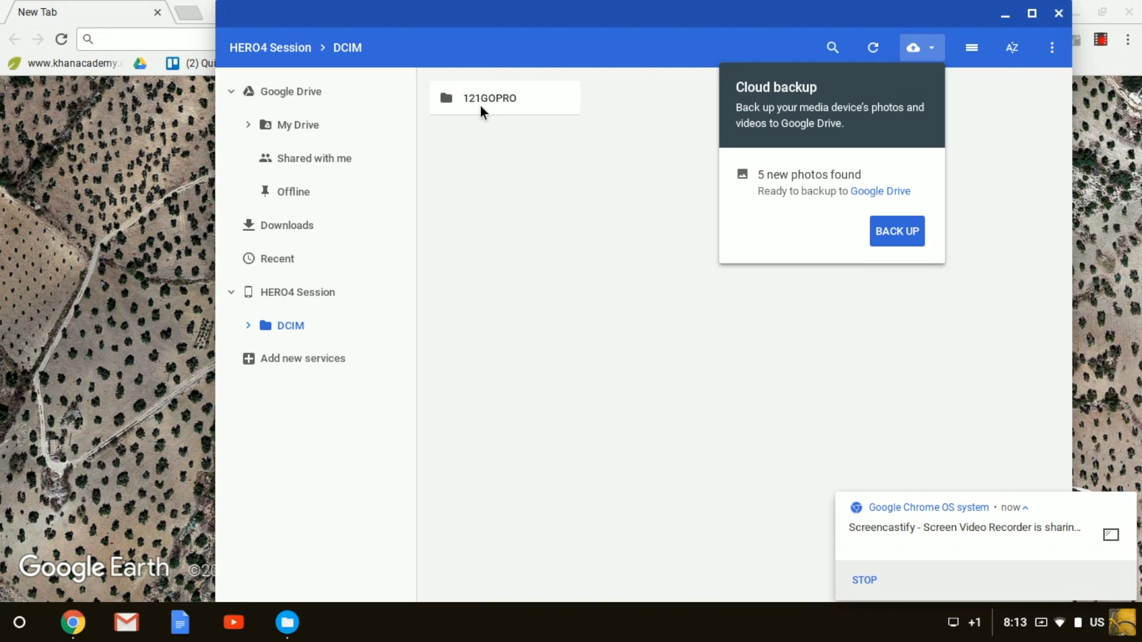
{"action": "double_click", "coordinate": [489, 98]}
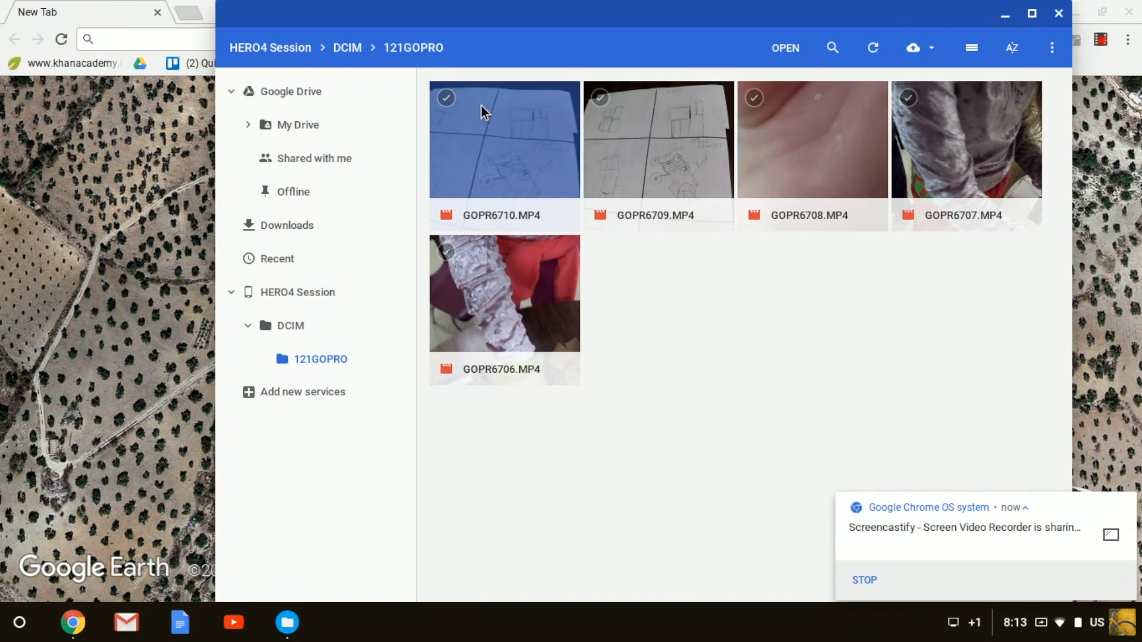
{"action": "mouse_move", "coordinate": [486, 123]}
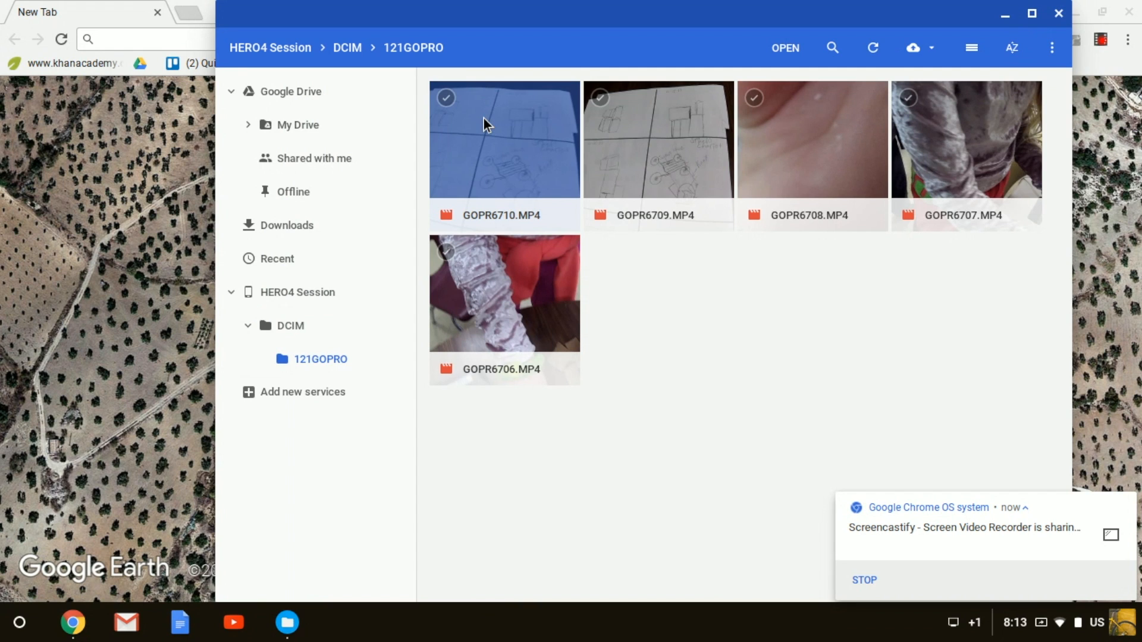
{"action": "double_click", "coordinate": [657, 141]}
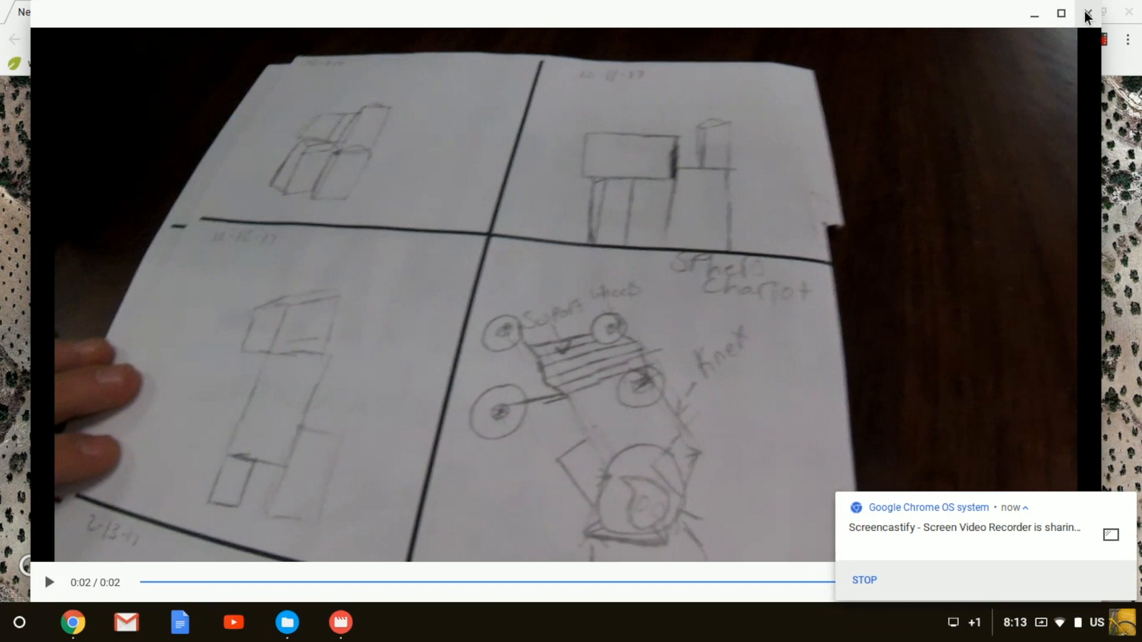
{"action": "left_click", "coordinate": [1086, 15]}
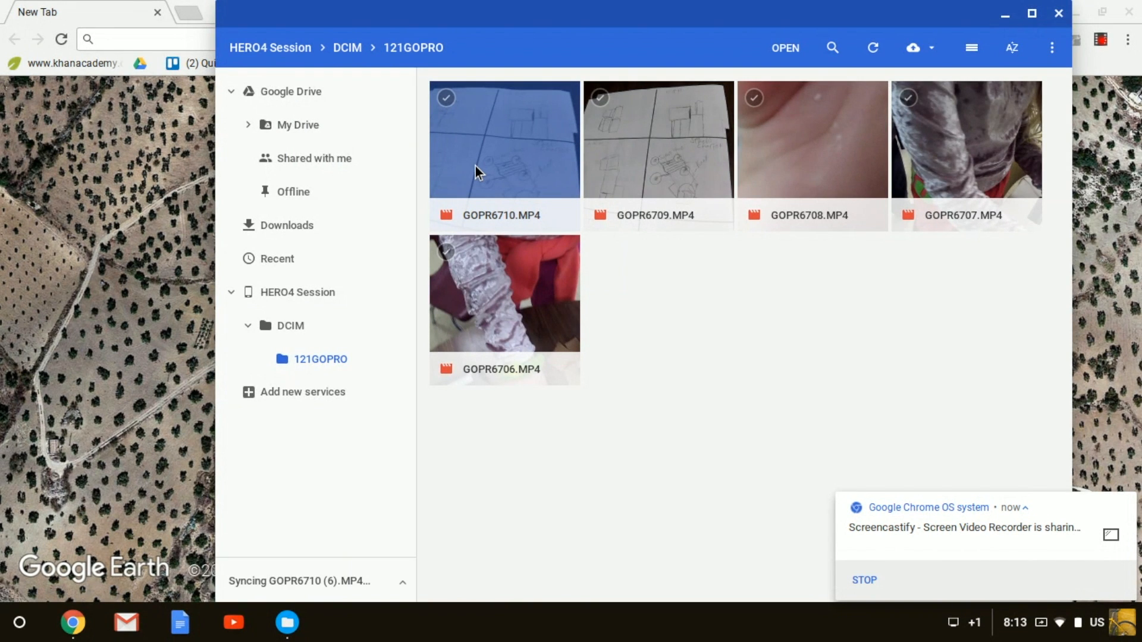
- Select GOPR6710.MP4 so its sync to Google Drive runs
{"action": "left_click", "coordinate": [503, 293]}
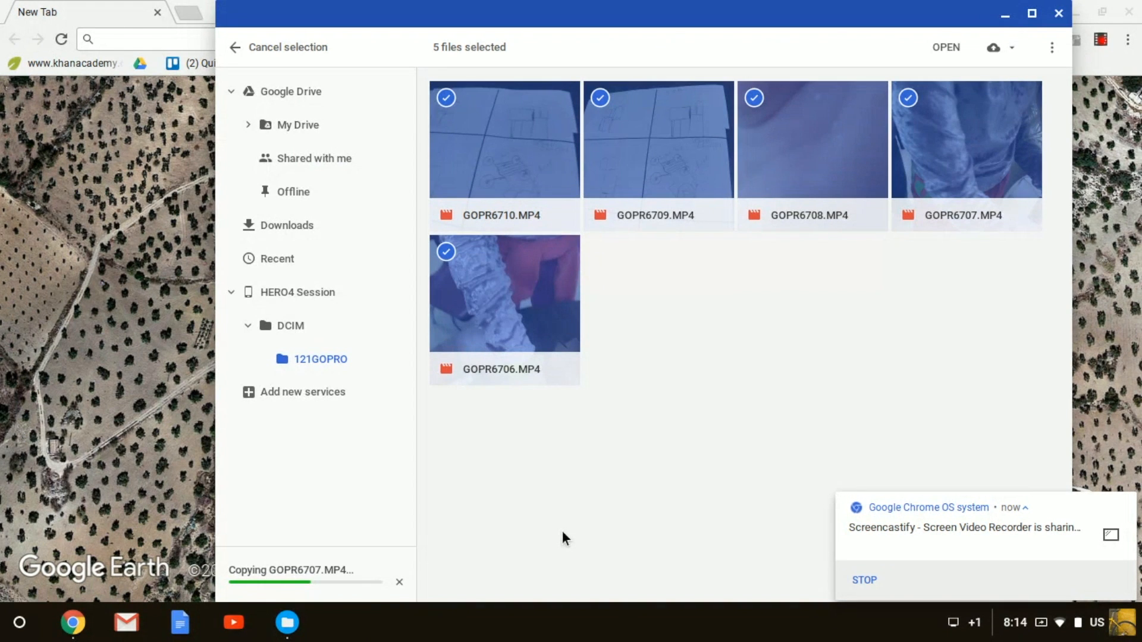
{"action": "mouse_move", "coordinate": [733, 544]}
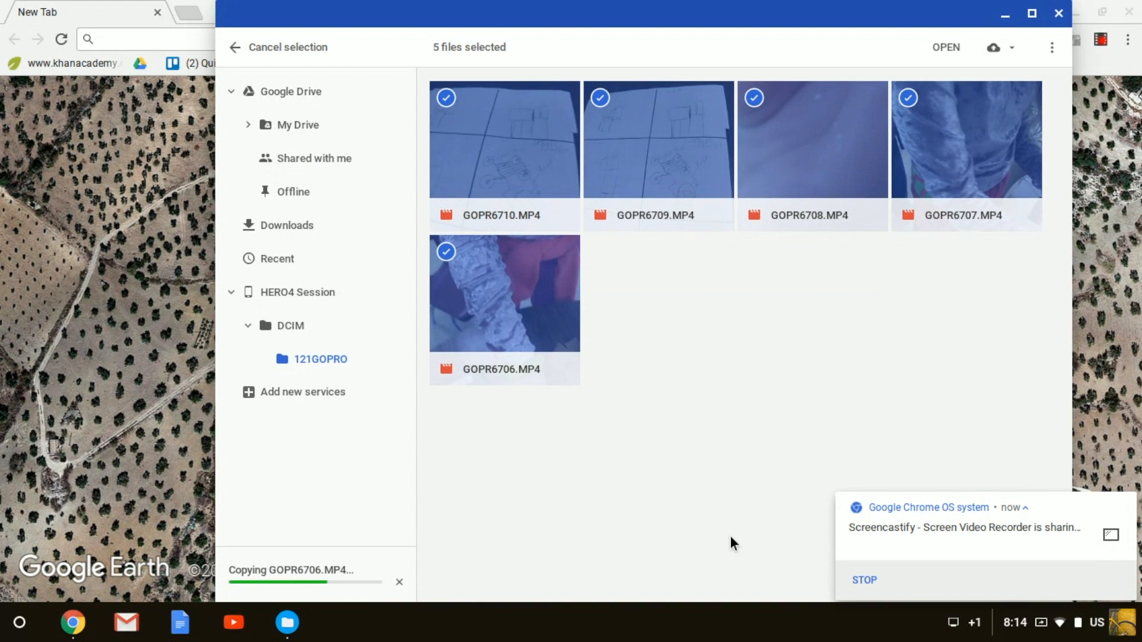
{"action": "mouse_move", "coordinate": [820, 549]}
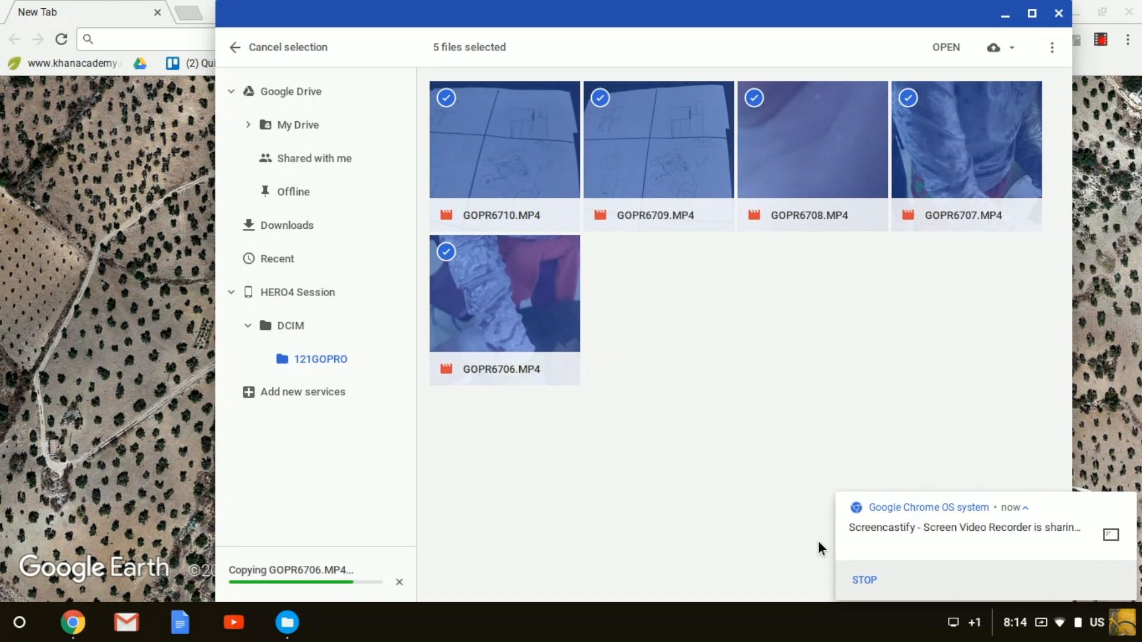